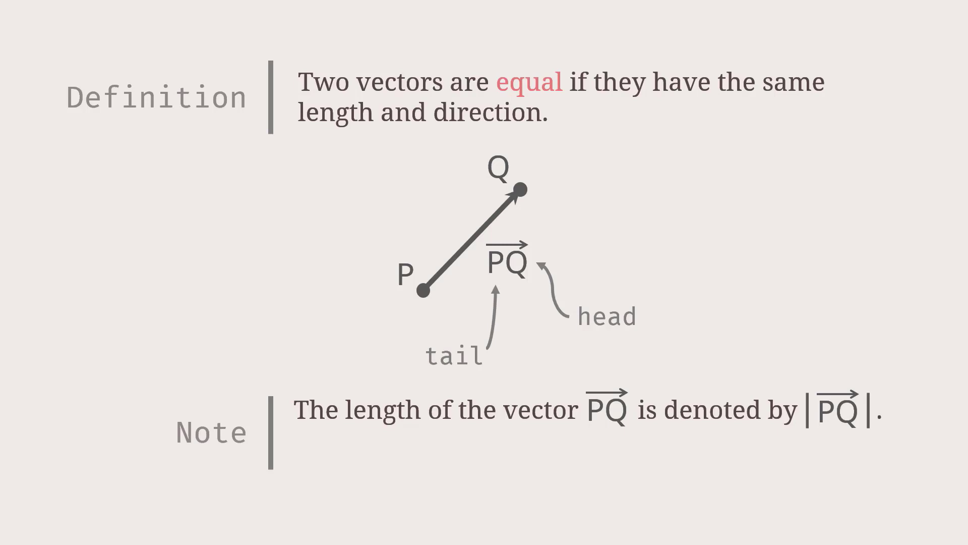
text(Zero Vector: length 0 and no direction.)
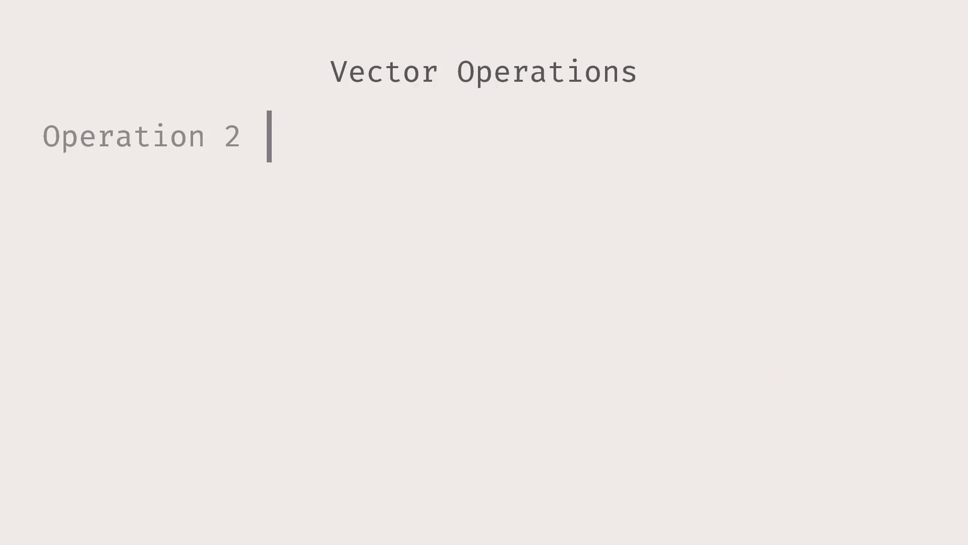
text(Vector Subtraction)
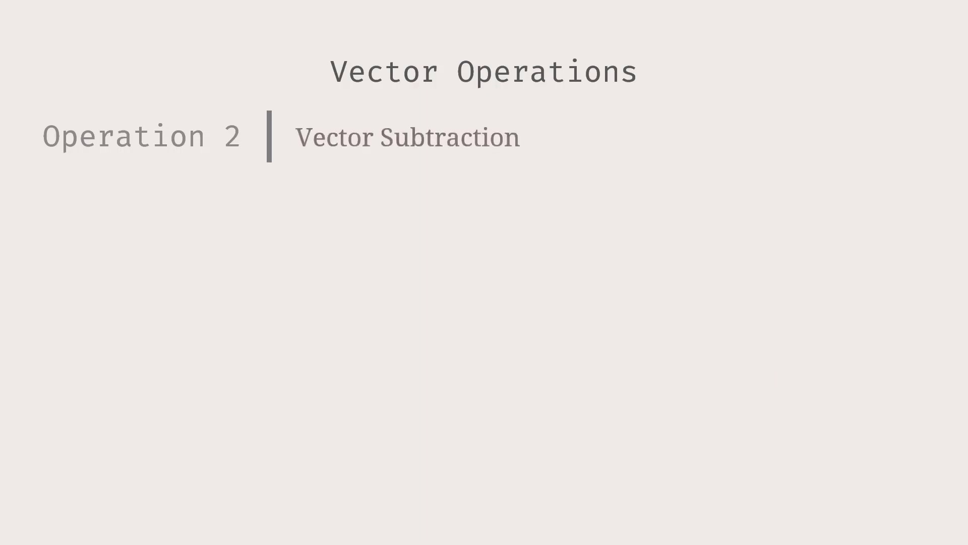